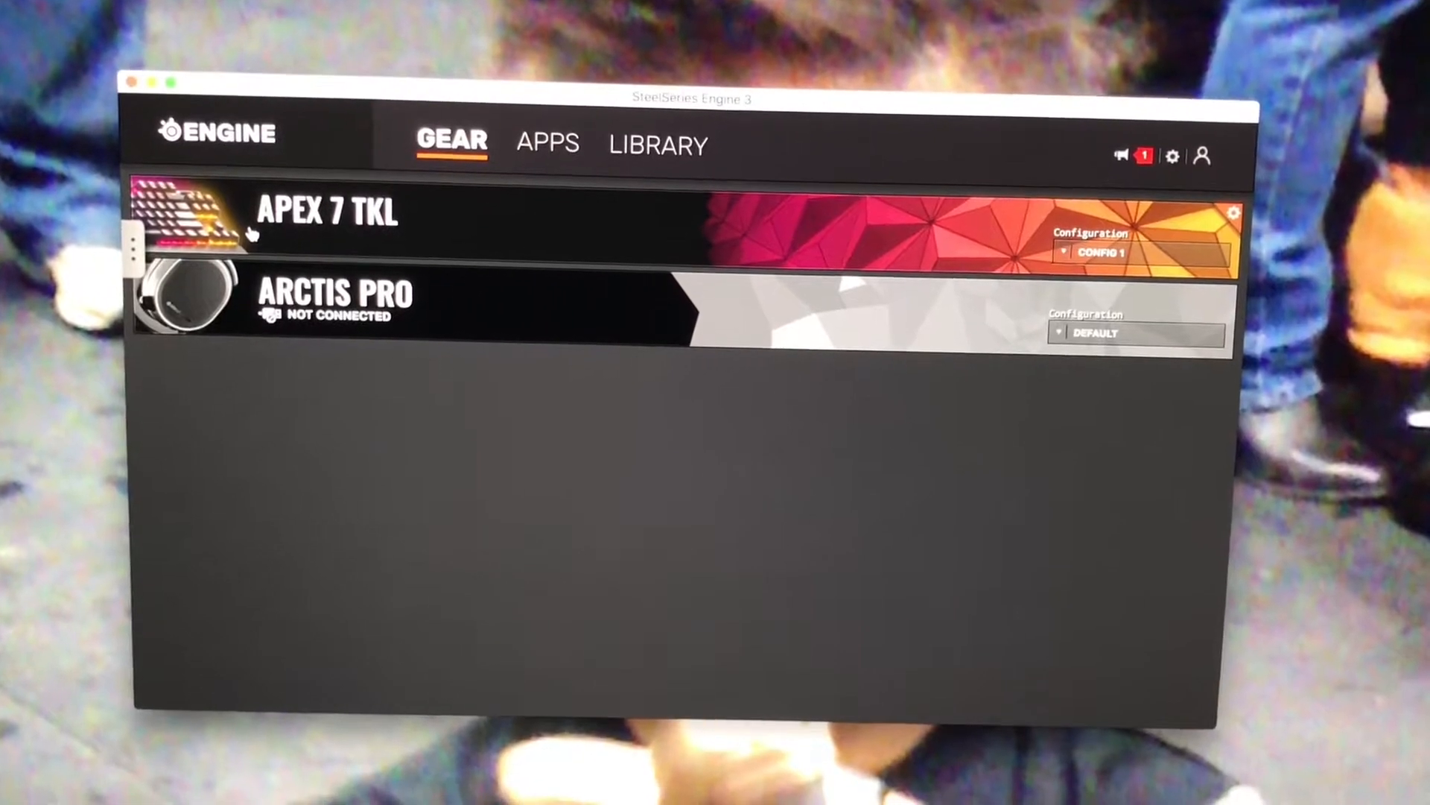
Open the Apex 7 TKL entry from the Gear tab to reach Config 1 illumination
left_click(328, 214)
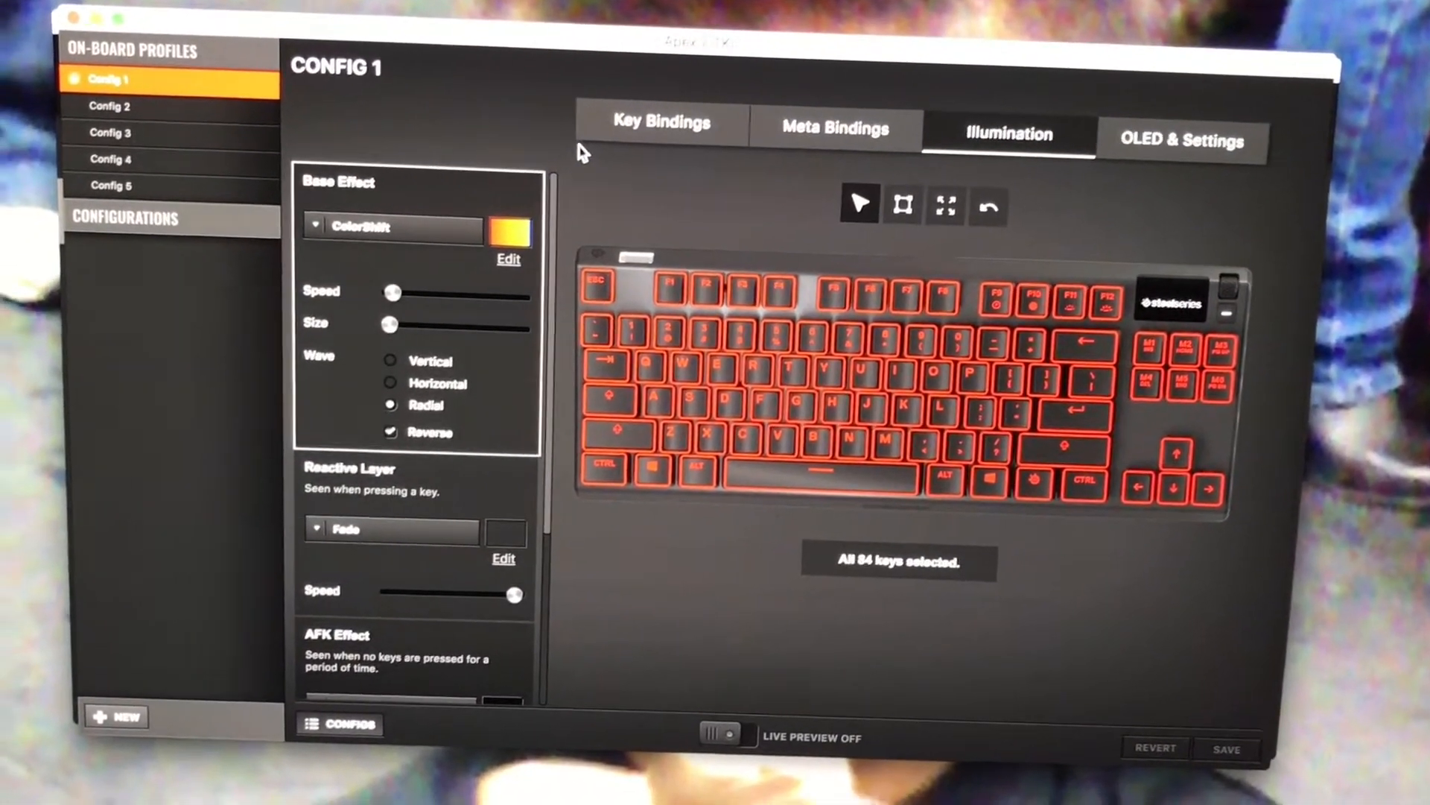
left_click(657, 121)
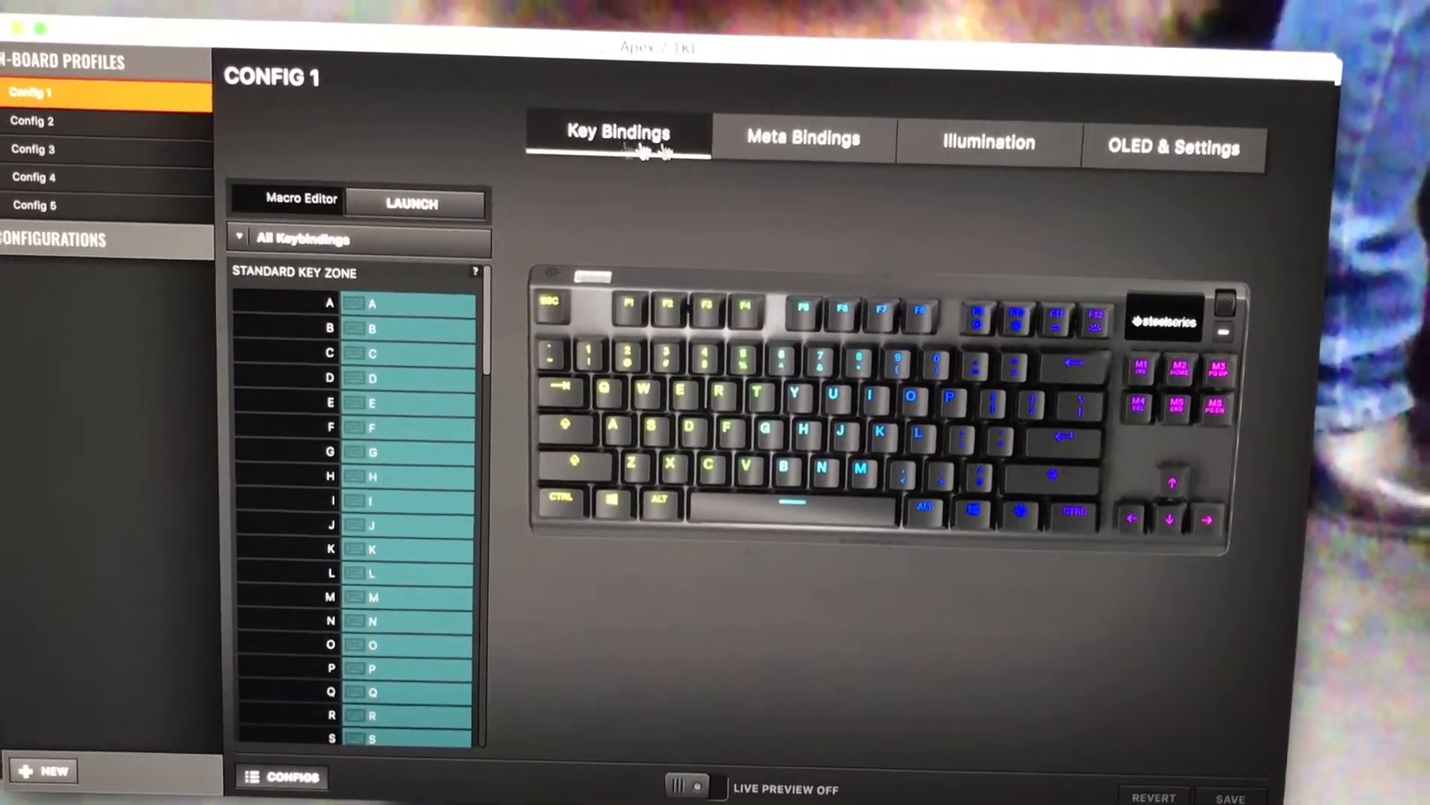
left_click(801, 152)
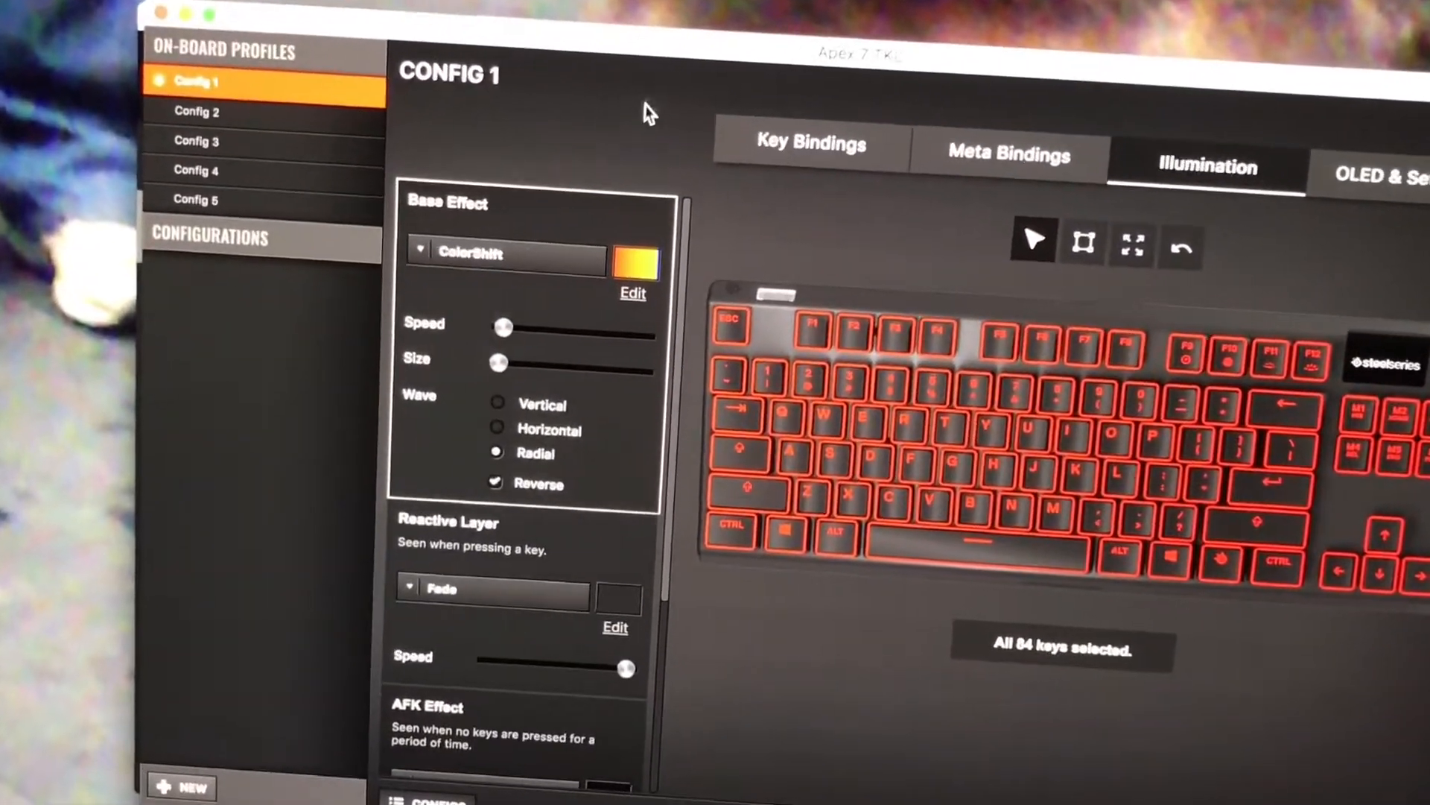
Choose Gradient as the base effect with a Line reactive layer, then scroll the settings
left_click(507, 253)
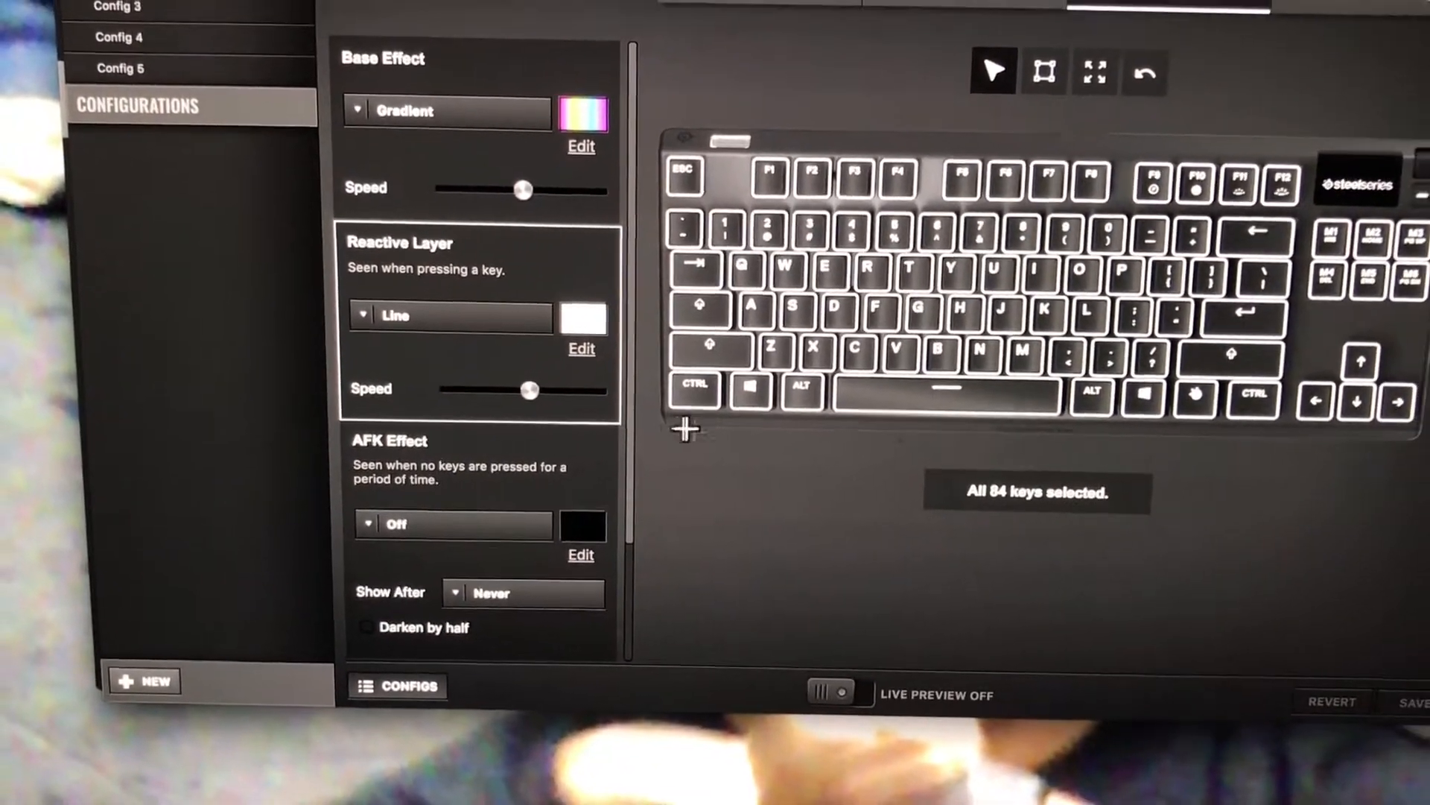
scroll("down", 3)
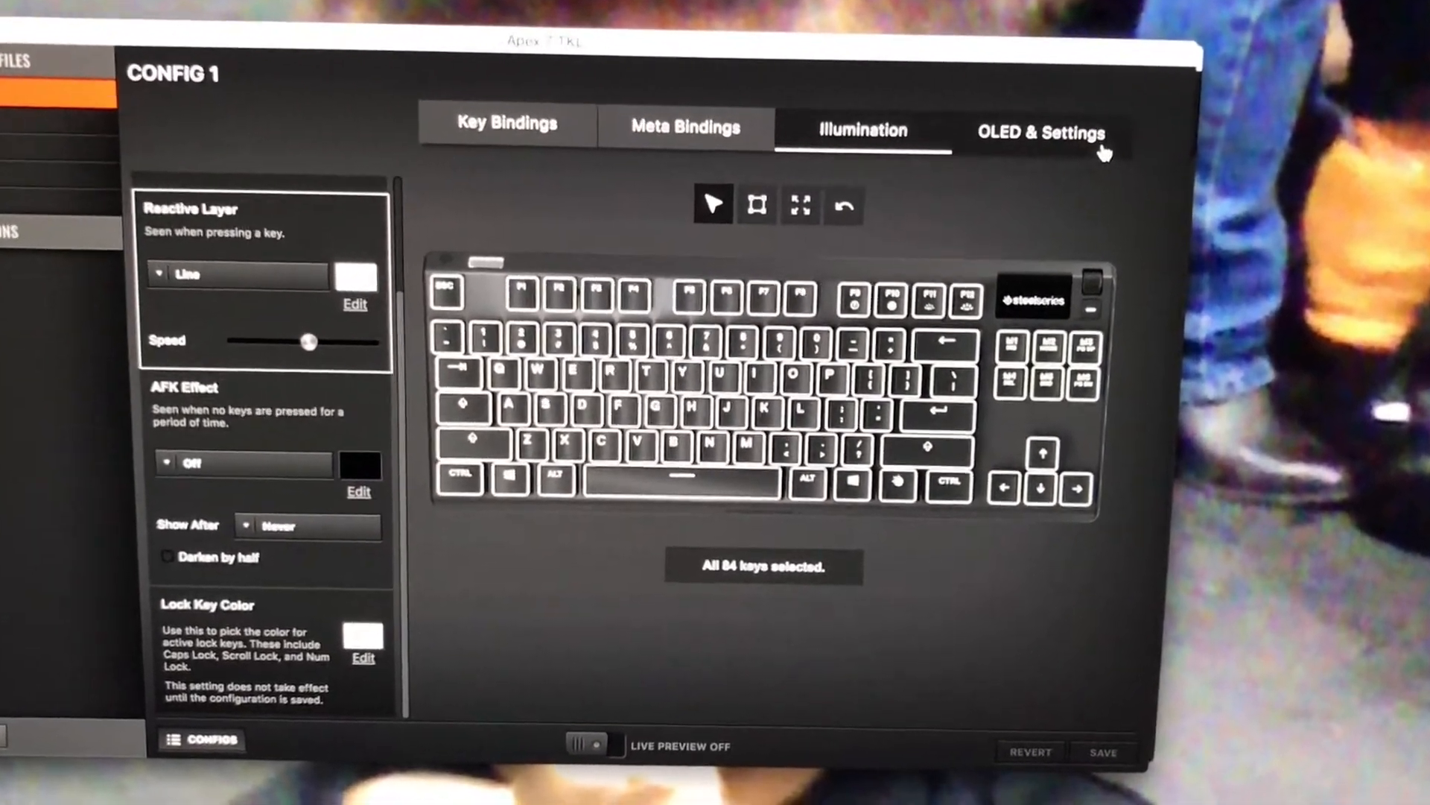
On OLED & Settings, open the OLED image editor and close it without changes
left_click(1040, 133)
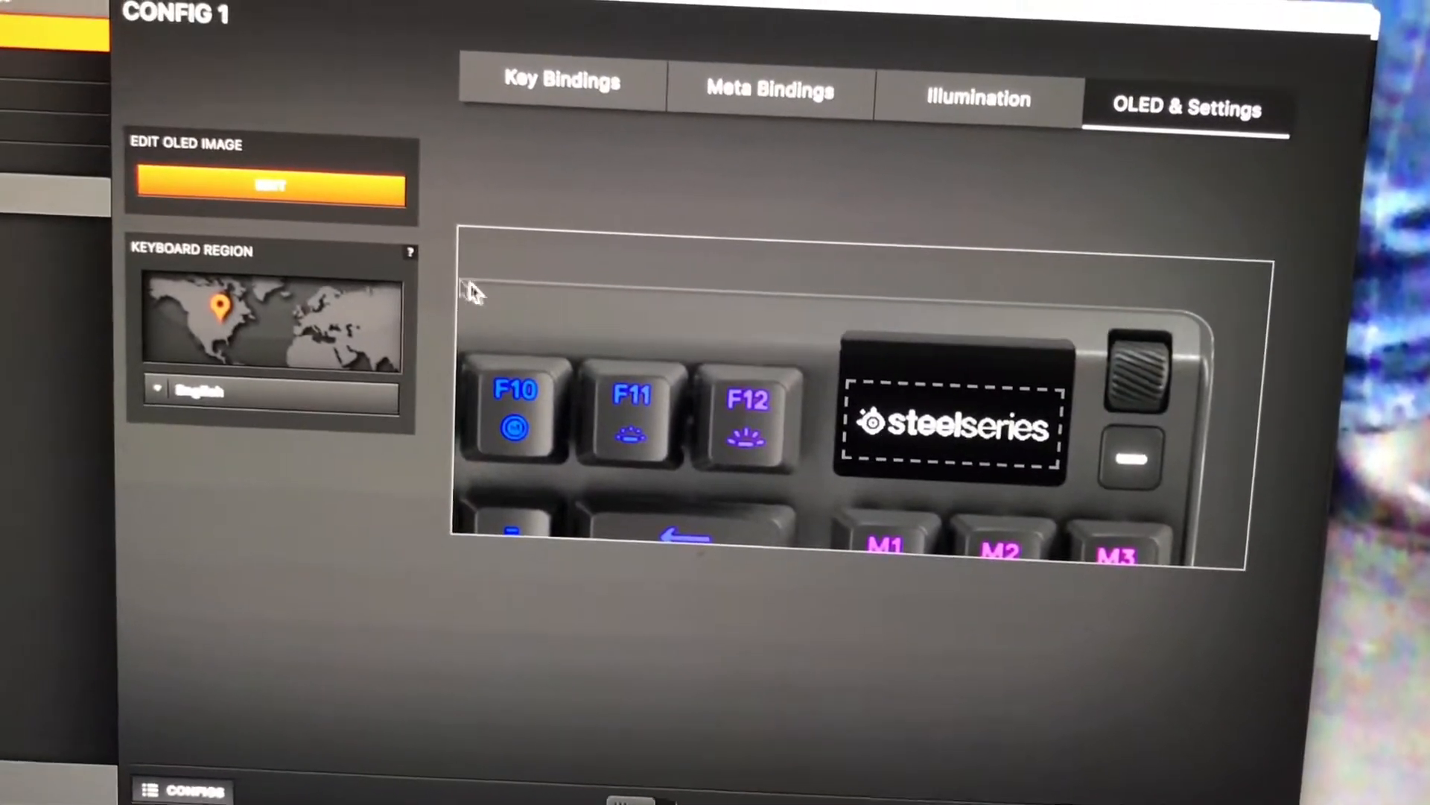
left_click(270, 185)
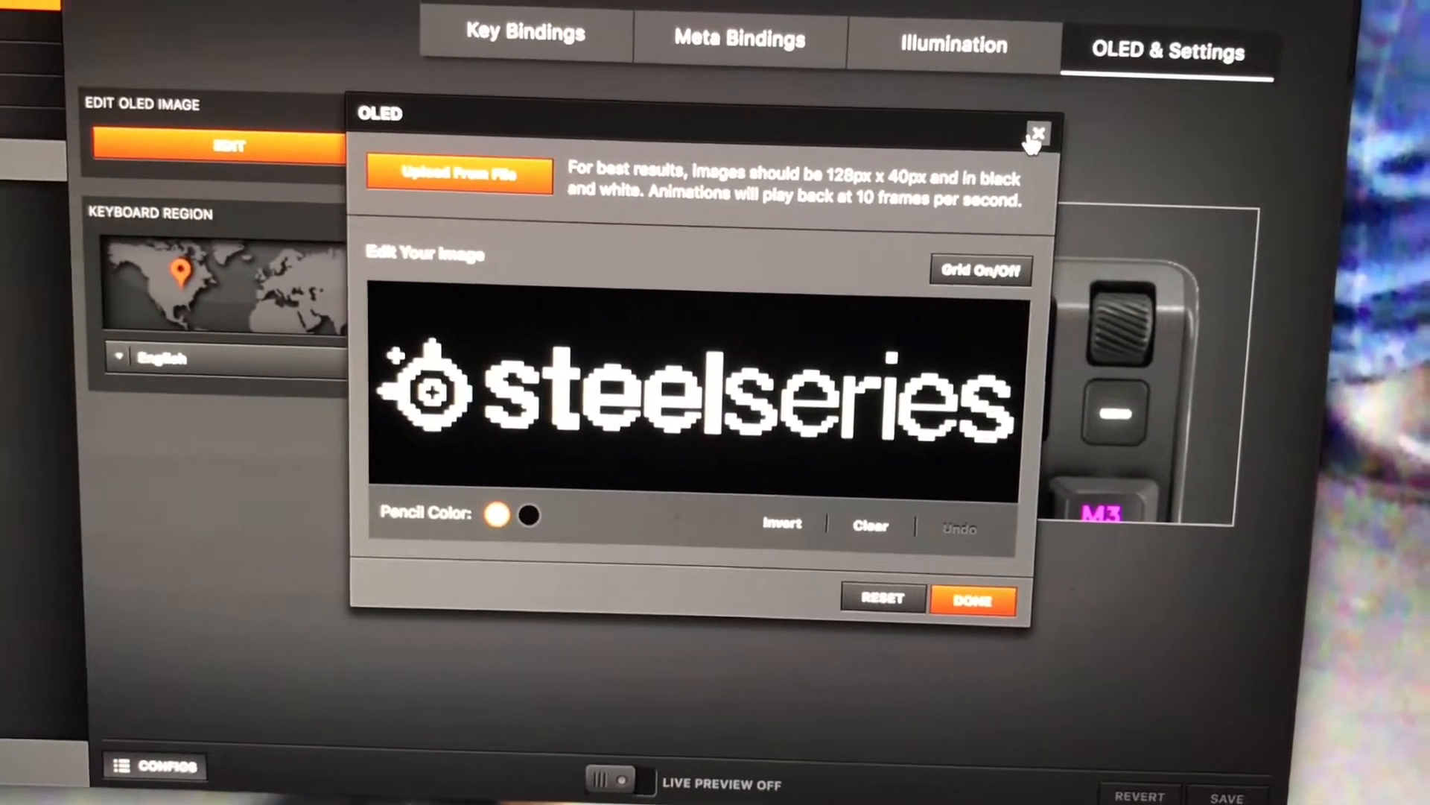
left_click(1035, 134)
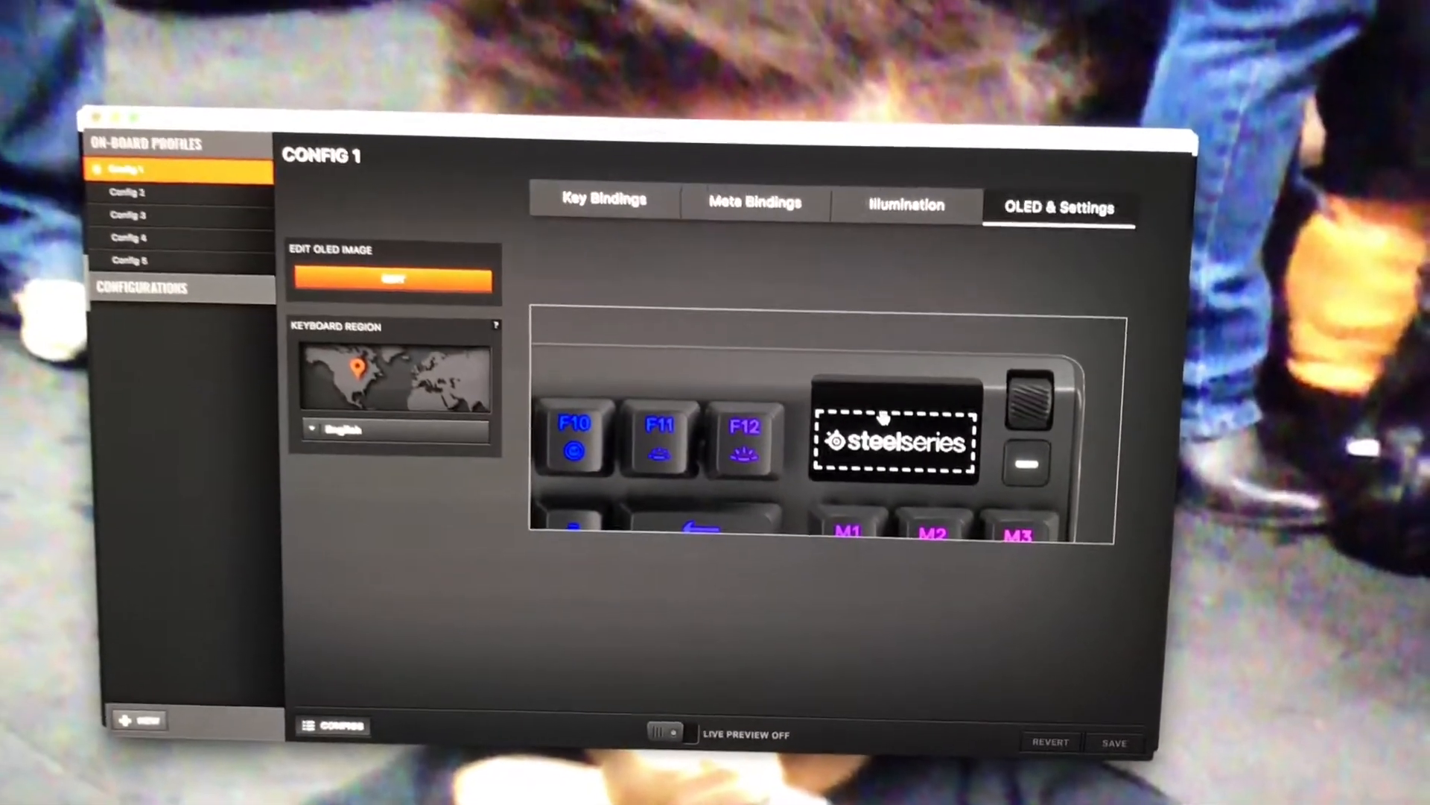